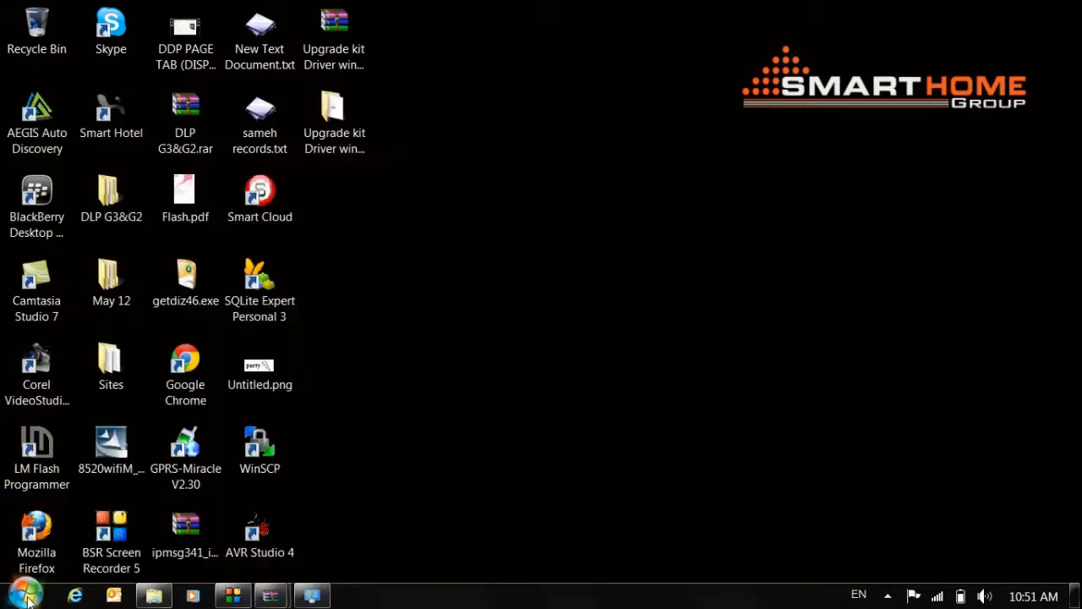
mouse_move(23, 594)
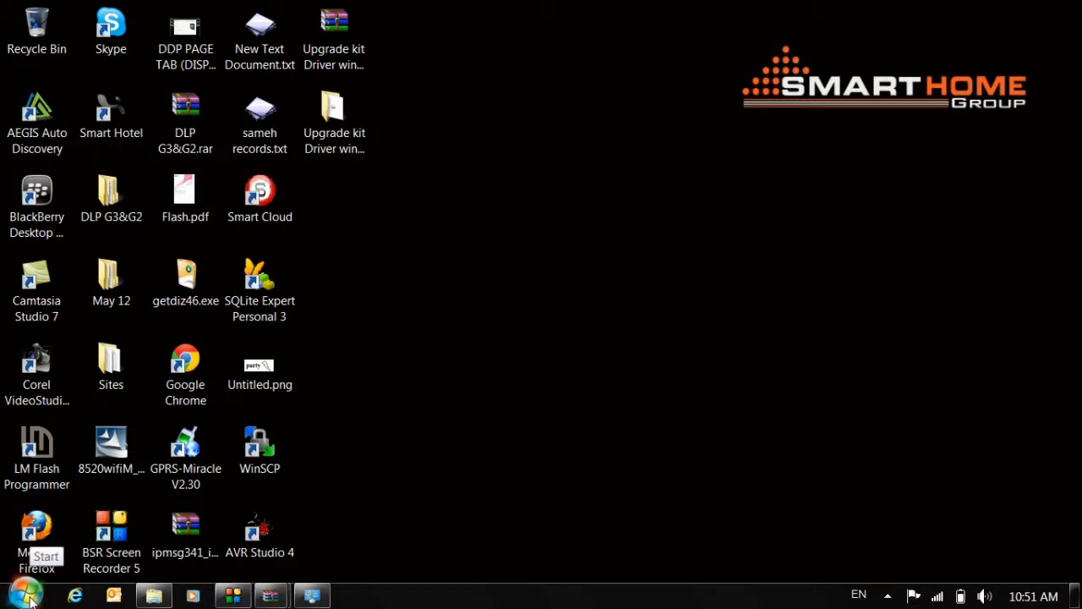
Open Device Manager from Computer Properties and select the Prolific USB-to-Serial port on COM3
left_click(24, 594)
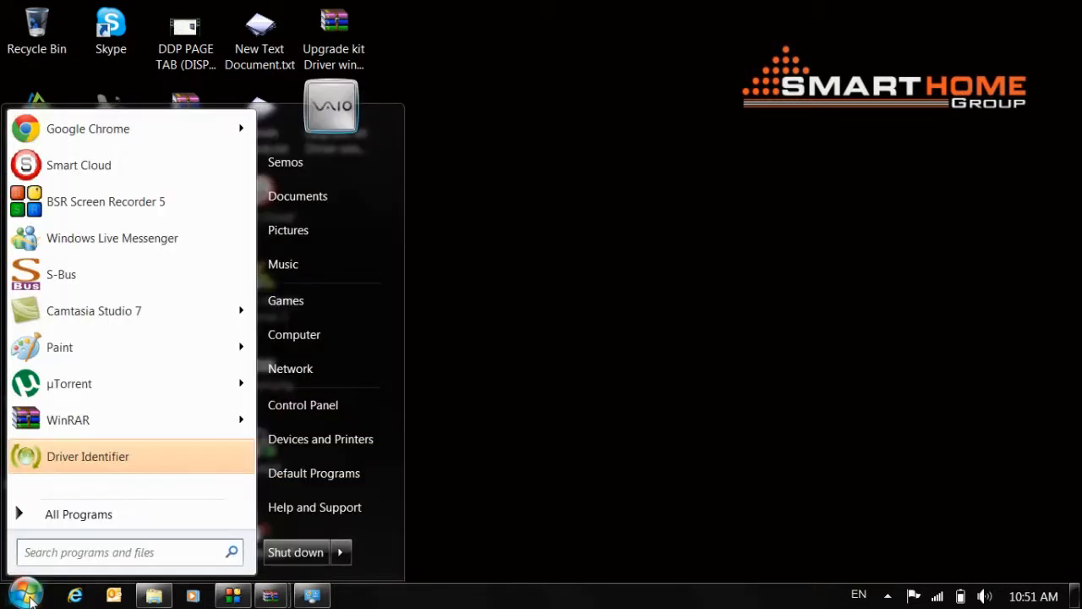
mouse_move(317, 334)
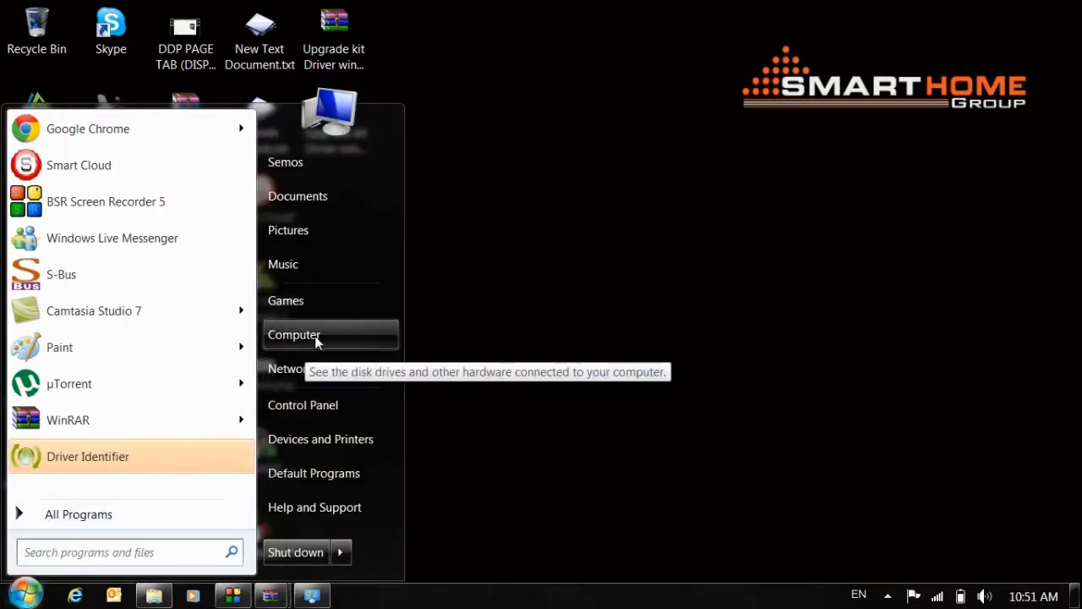
right_click(294, 334)
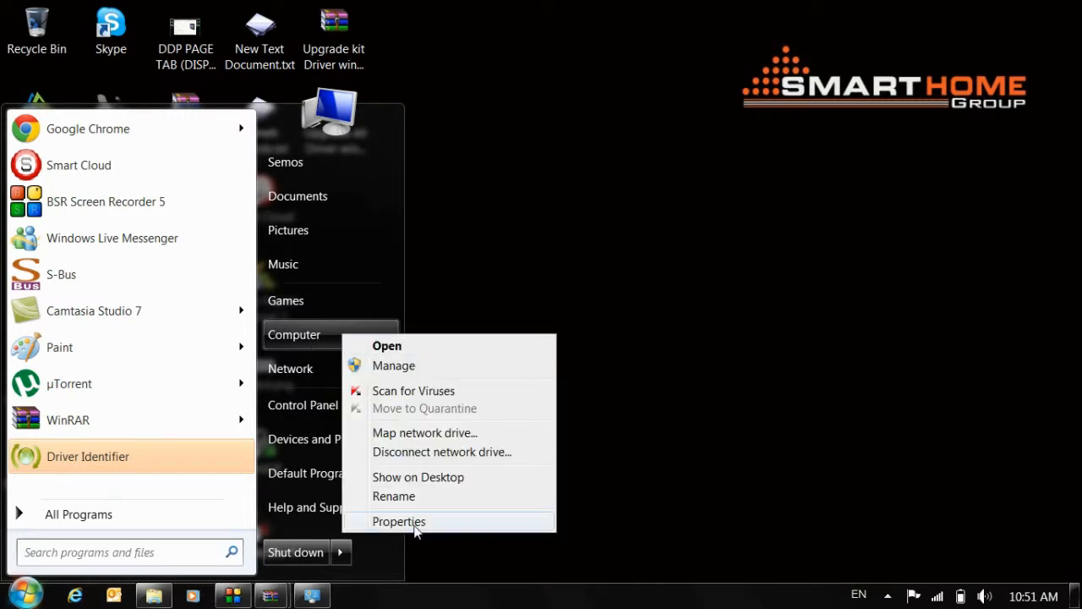
left_click(398, 521)
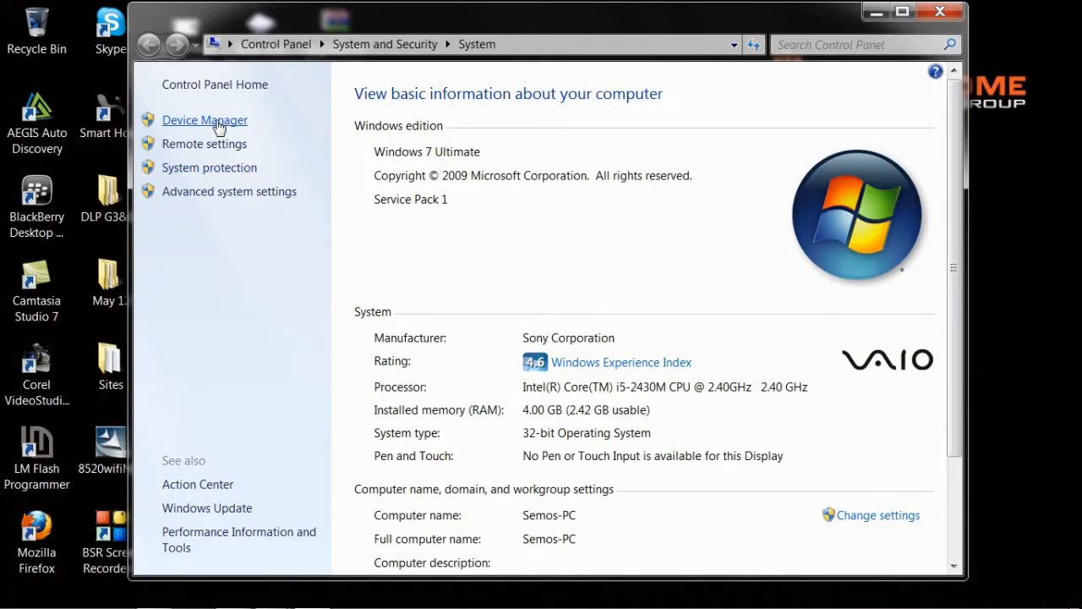
left_click(204, 120)
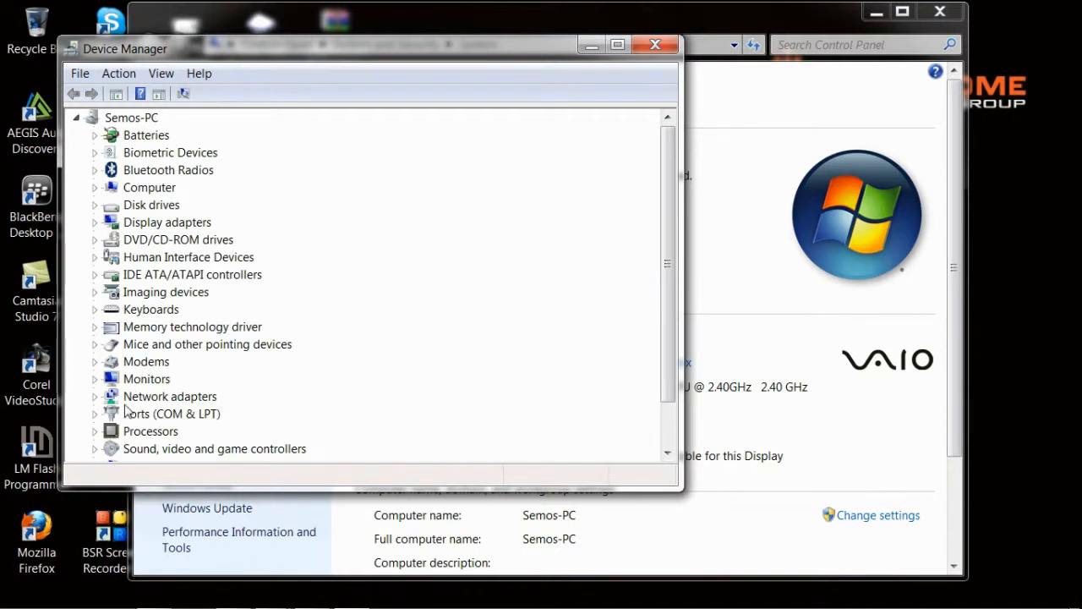
left_click(94, 413)
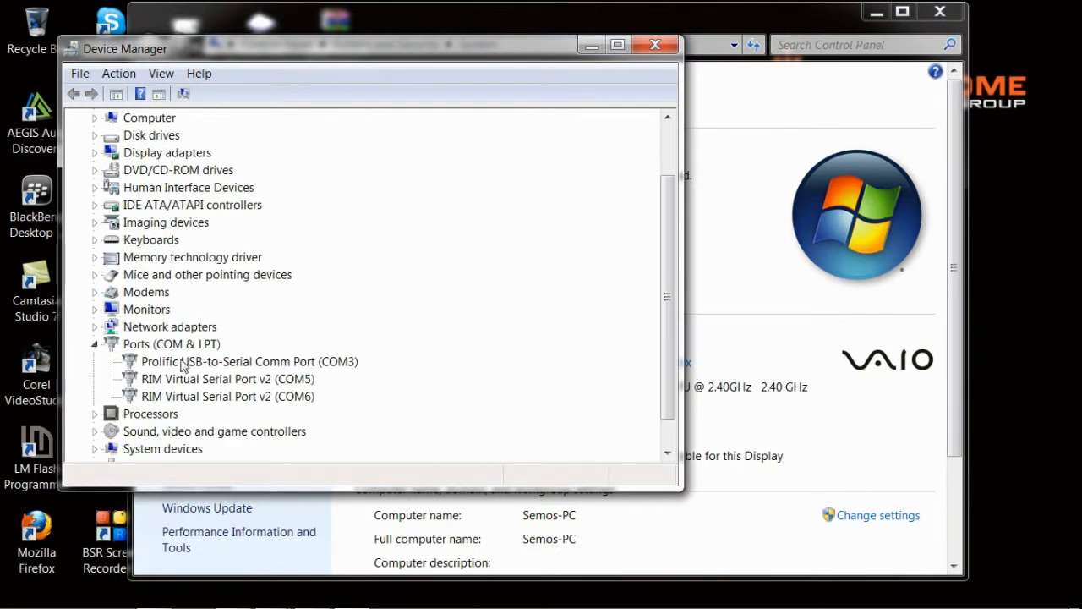
left_click(249, 361)
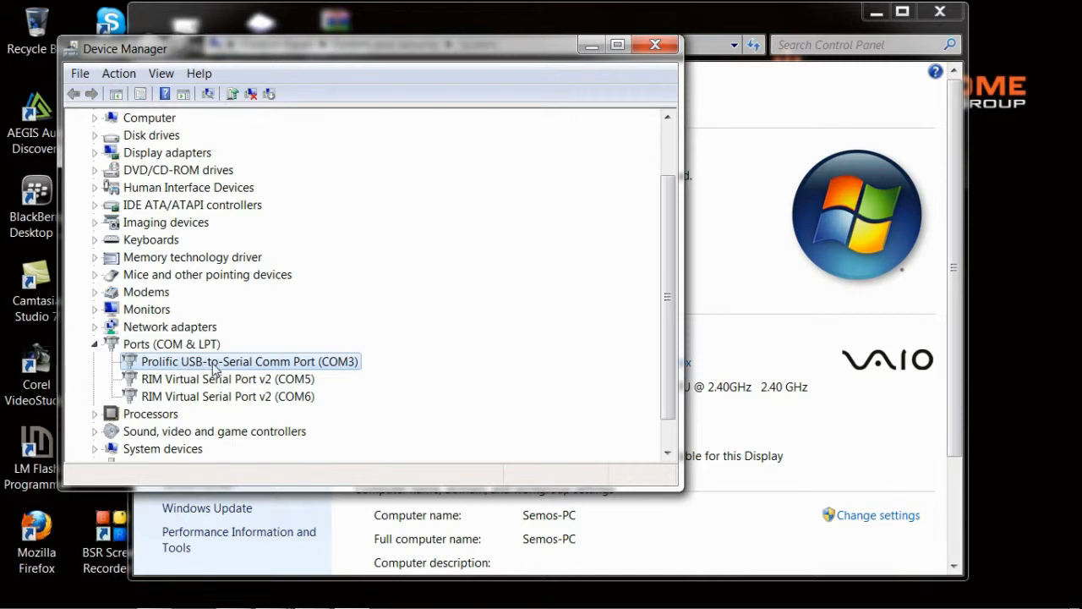
mouse_move(511, 117)
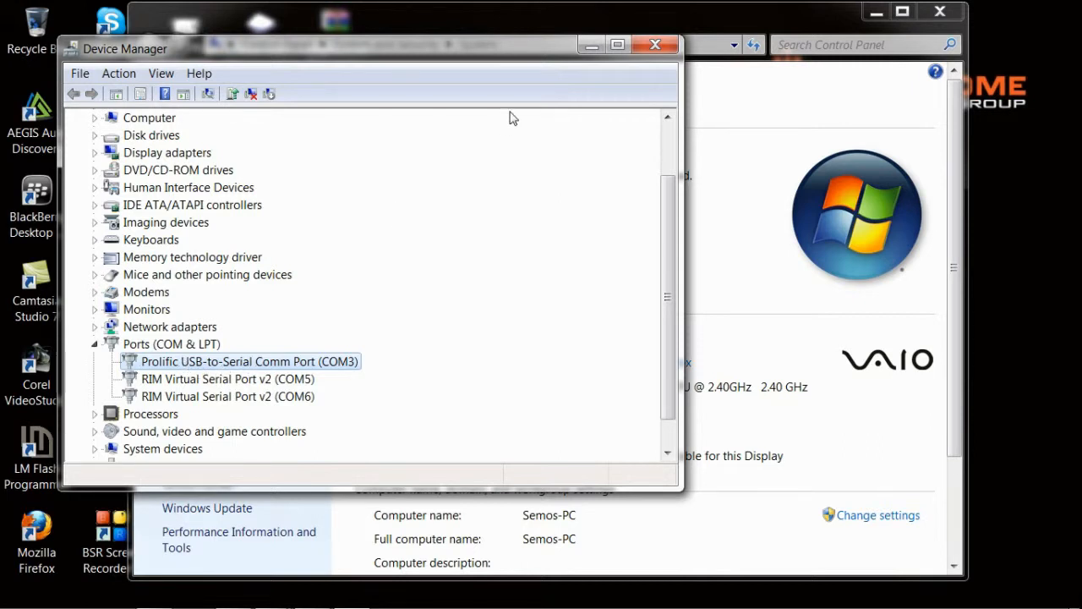
Browse the Upgrade kit Driver win 7_win XP folder contents, then close the Explorer window
left_click(655, 44)
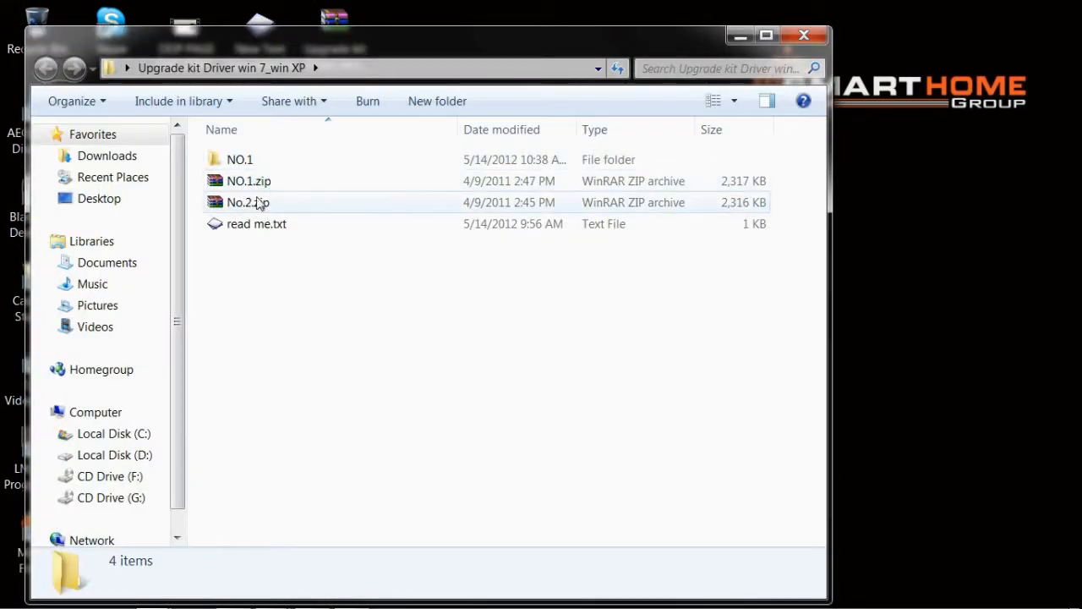
mouse_move(249, 181)
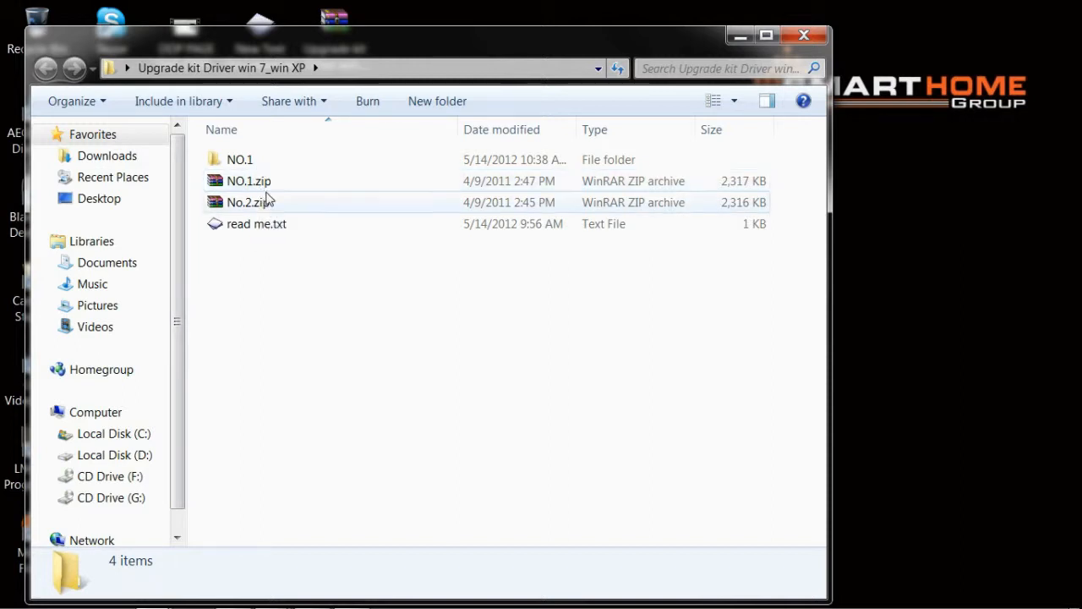
mouse_move(248, 181)
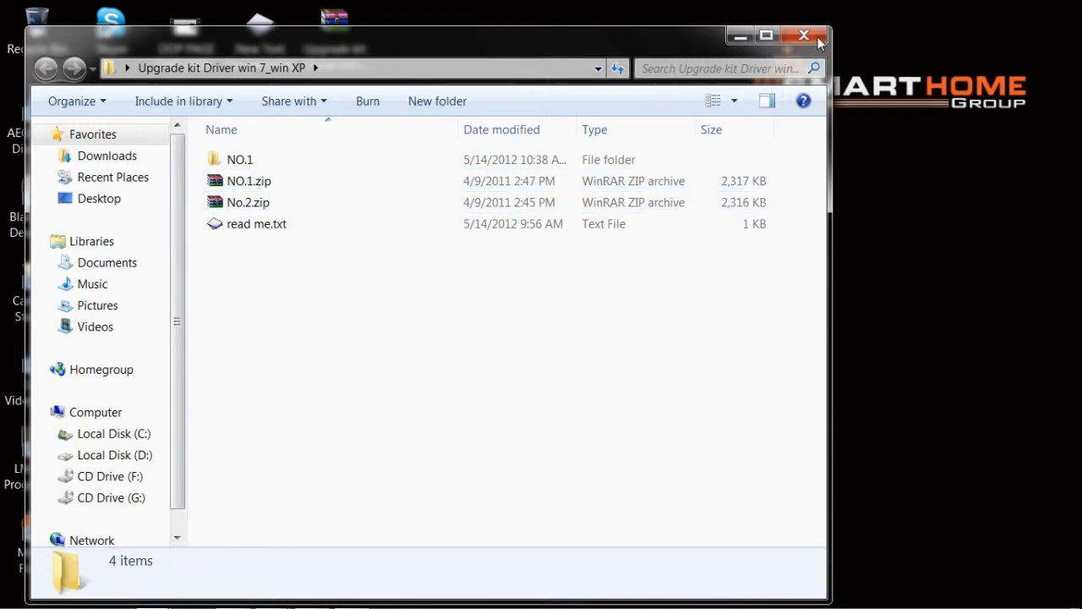
left_click(804, 36)
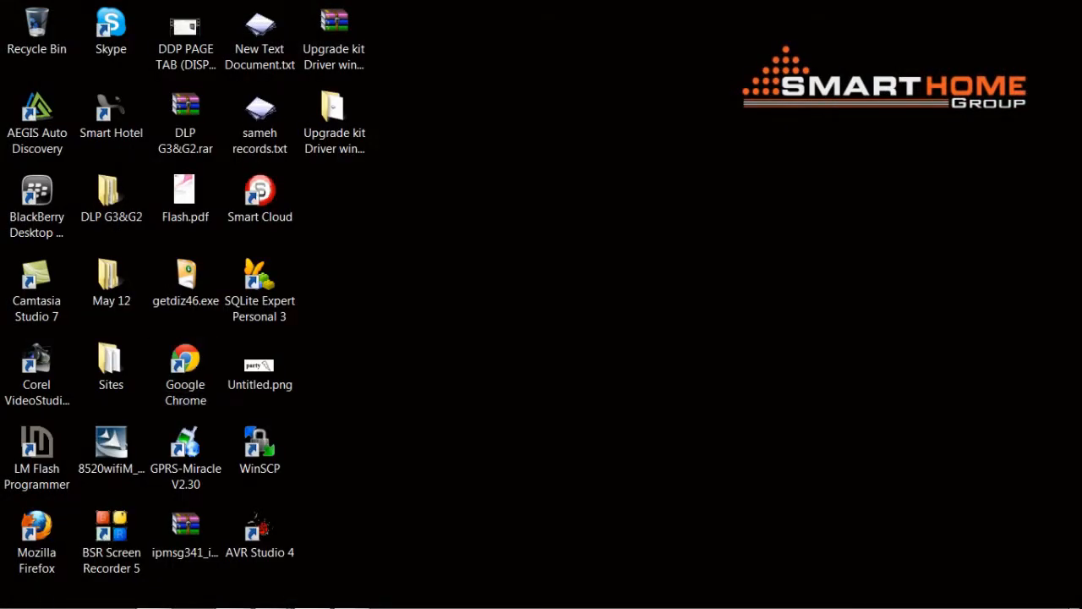
Reopen Device Manager via Computer Properties and expand Ports to recheck the Prolific COM3 port
left_click(12, 594)
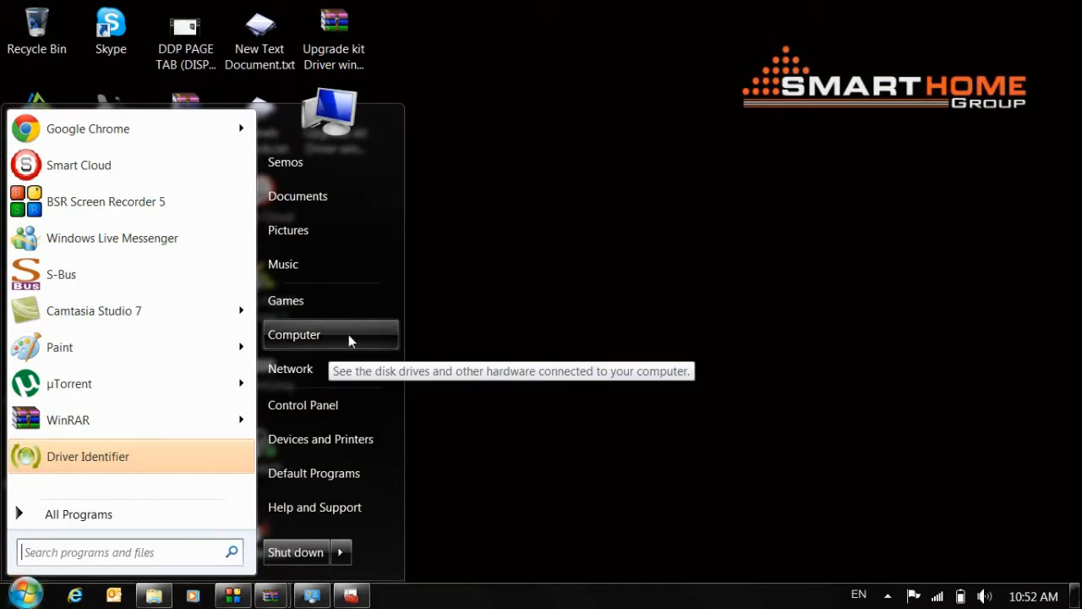
left_click(294, 334)
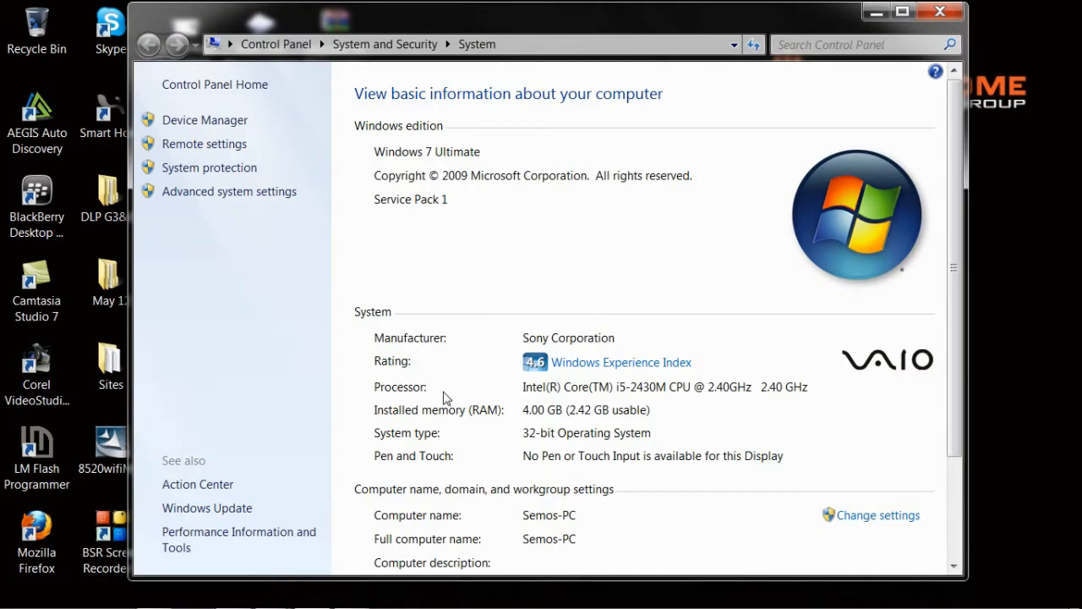
mouse_move(454, 370)
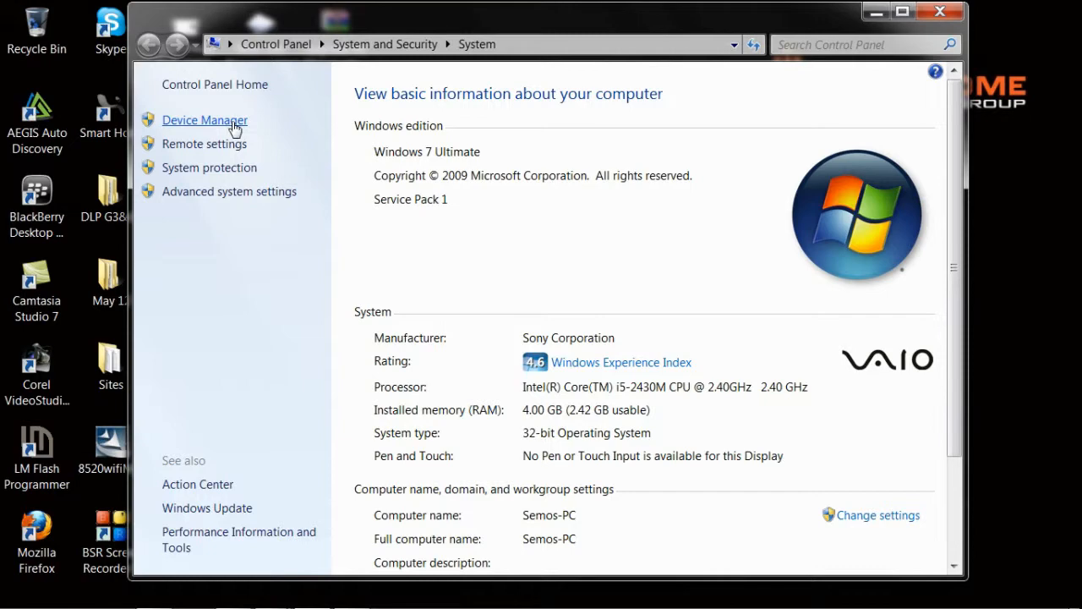
left_click(205, 119)
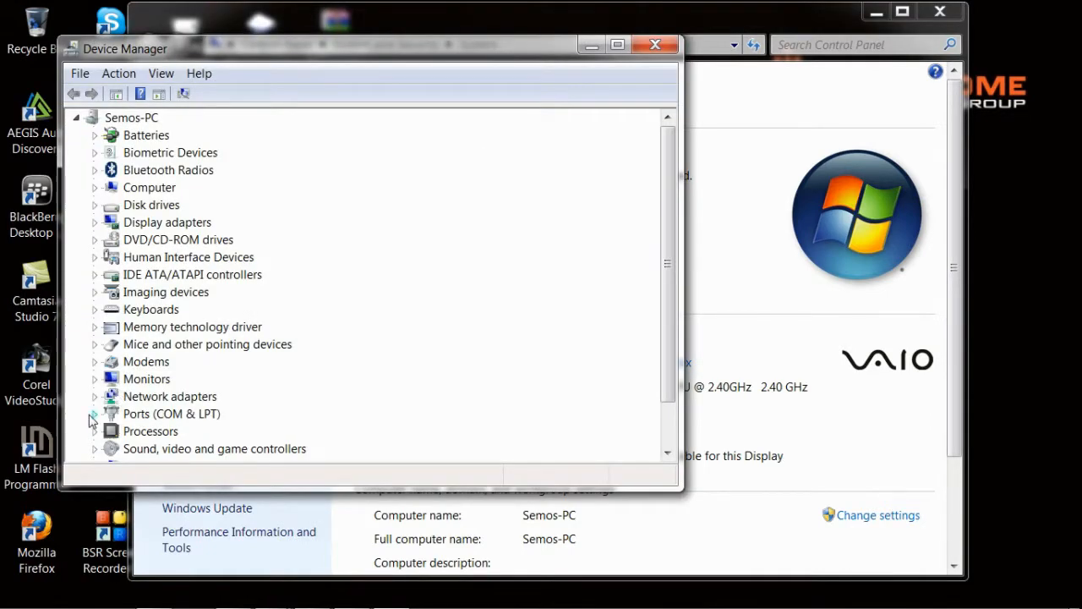
left_click(94, 413)
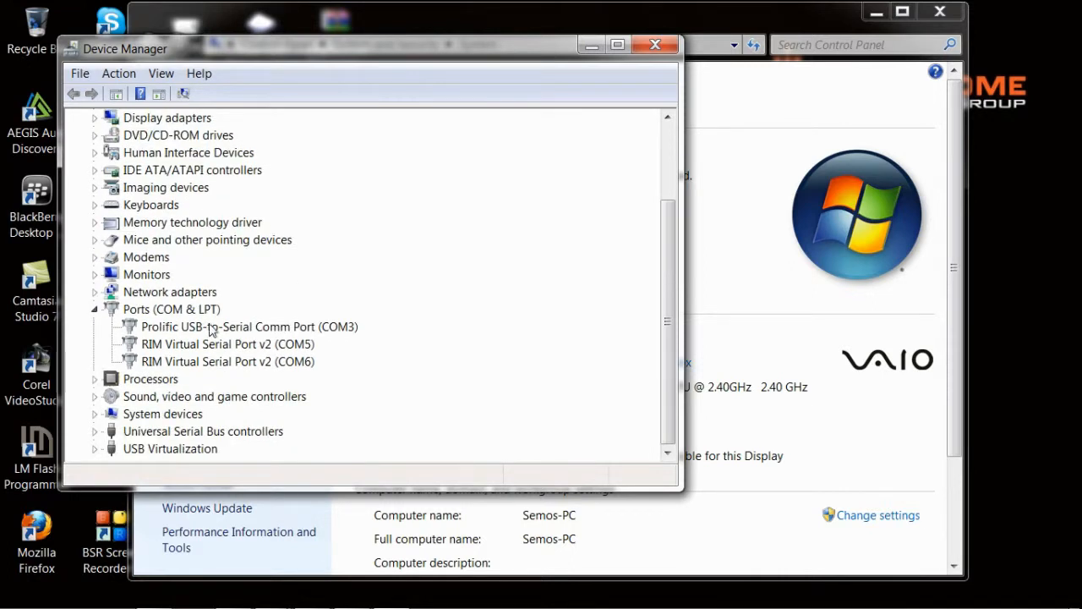
mouse_move(177, 332)
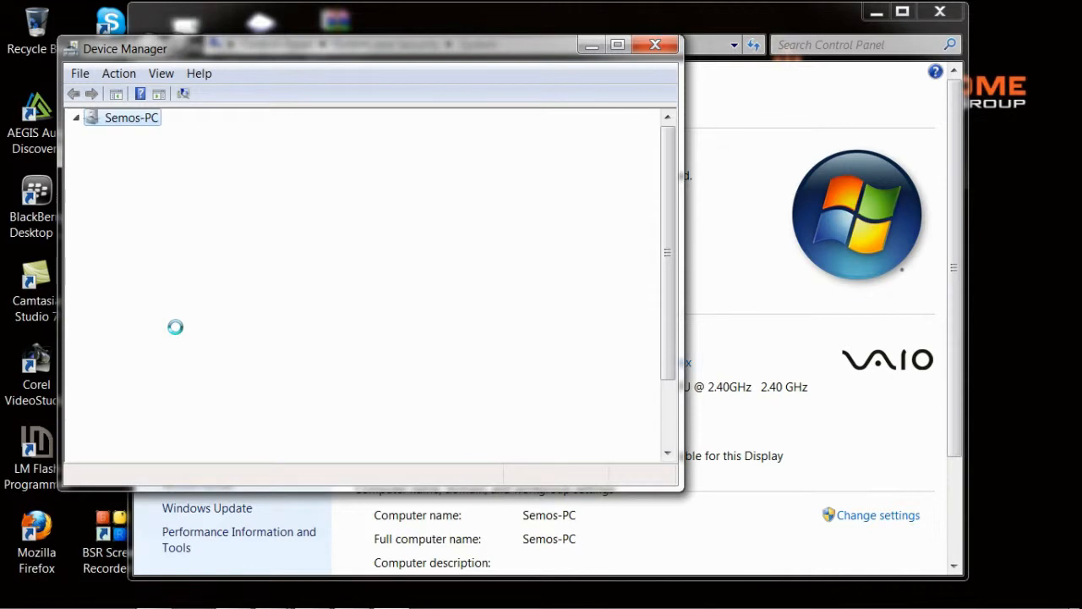
Close the Device Manager and System windows
left_click(131, 117)
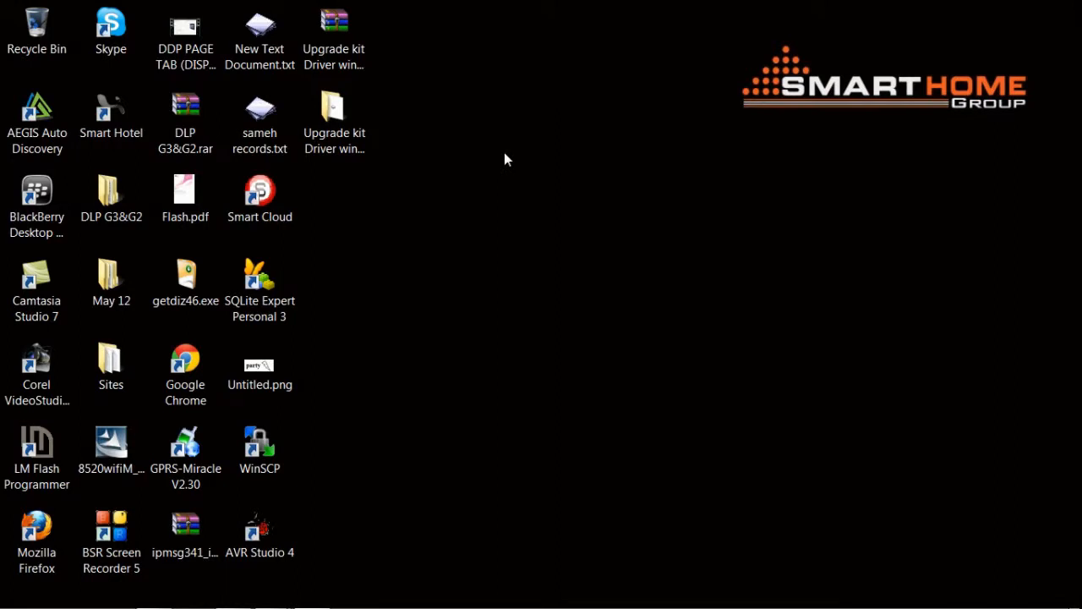
Launch AVR Studio 4 from its desktop shortcut and dismiss the welcome dialog
left_click(260, 533)
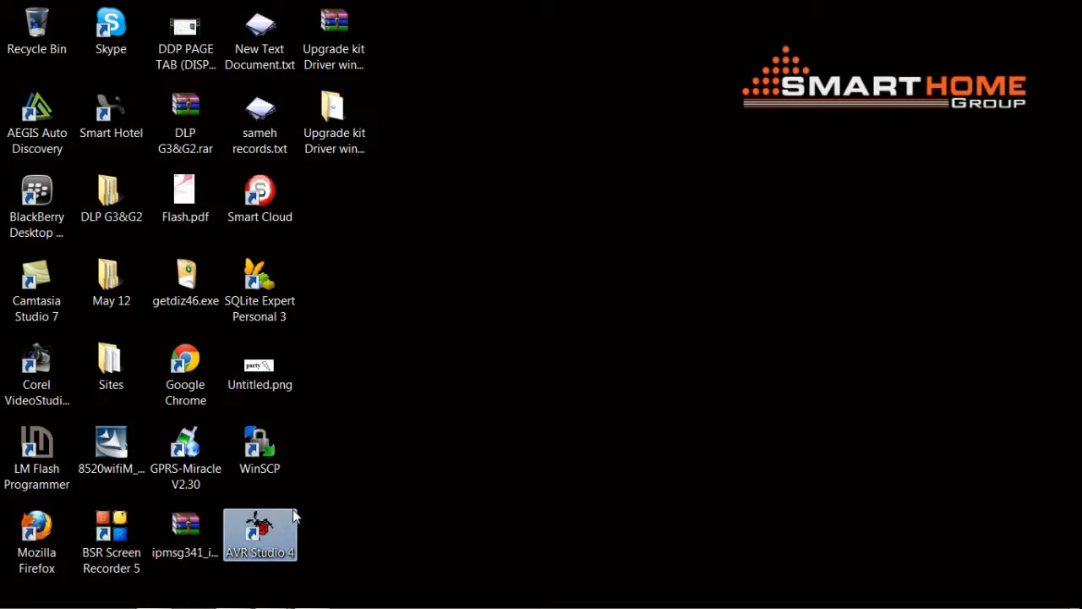
mouse_move(274, 522)
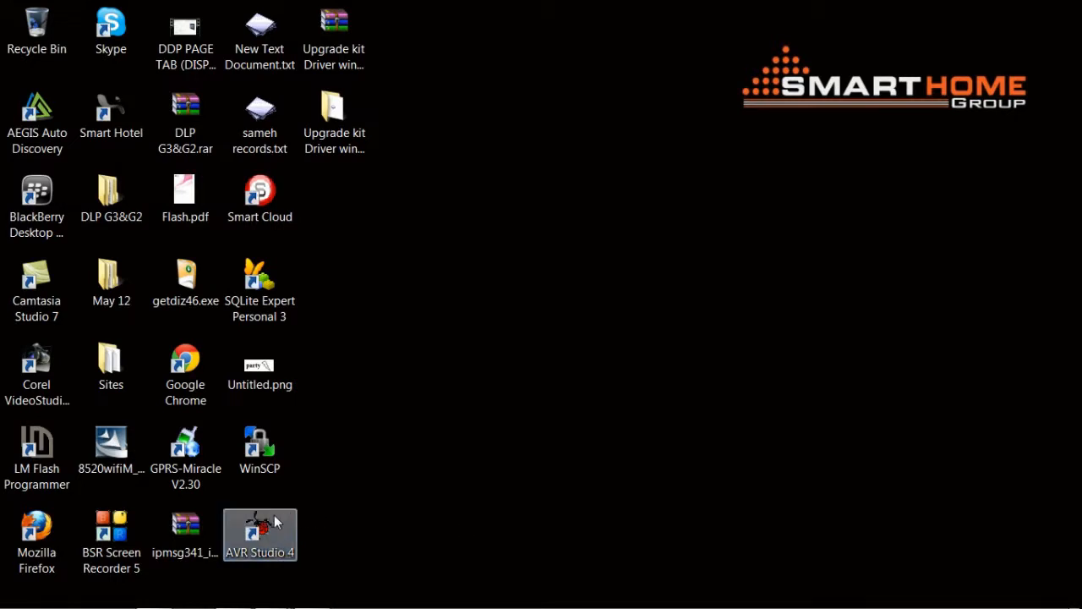
mouse_move(284, 515)
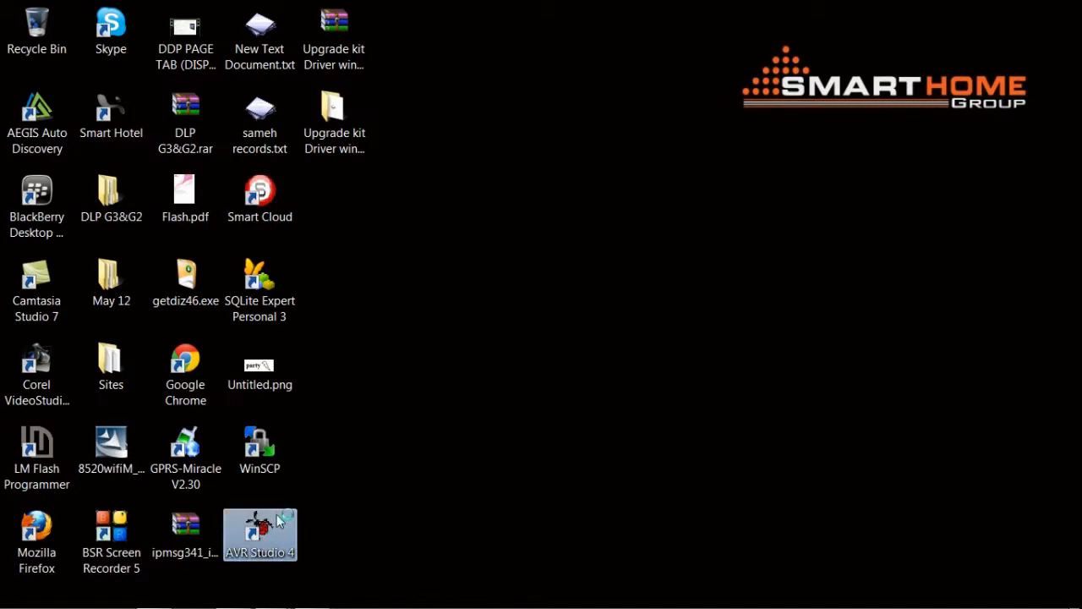
double_click(260, 532)
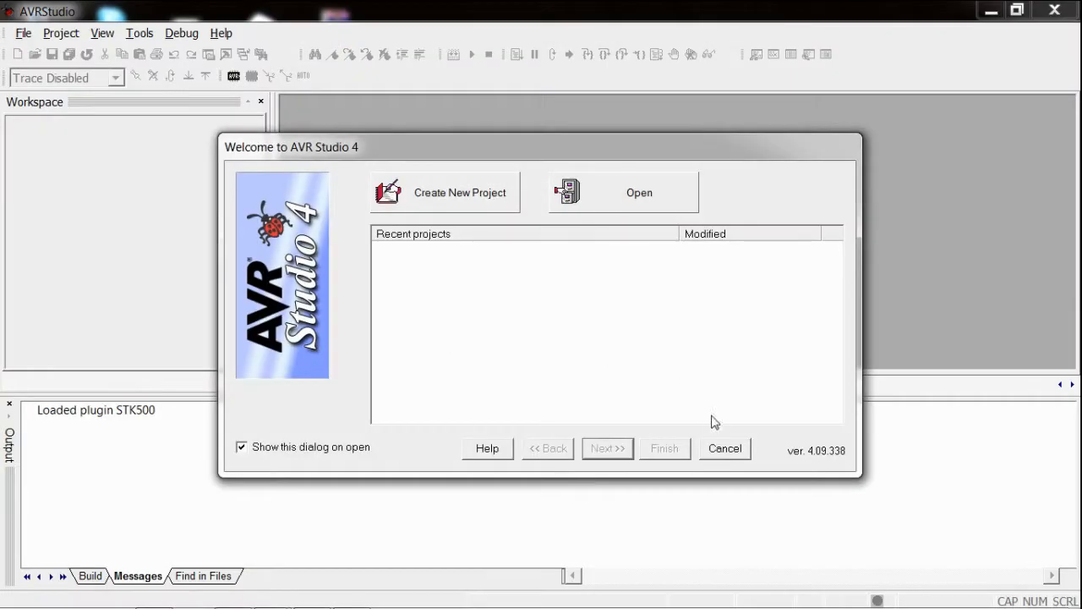
left_click(724, 448)
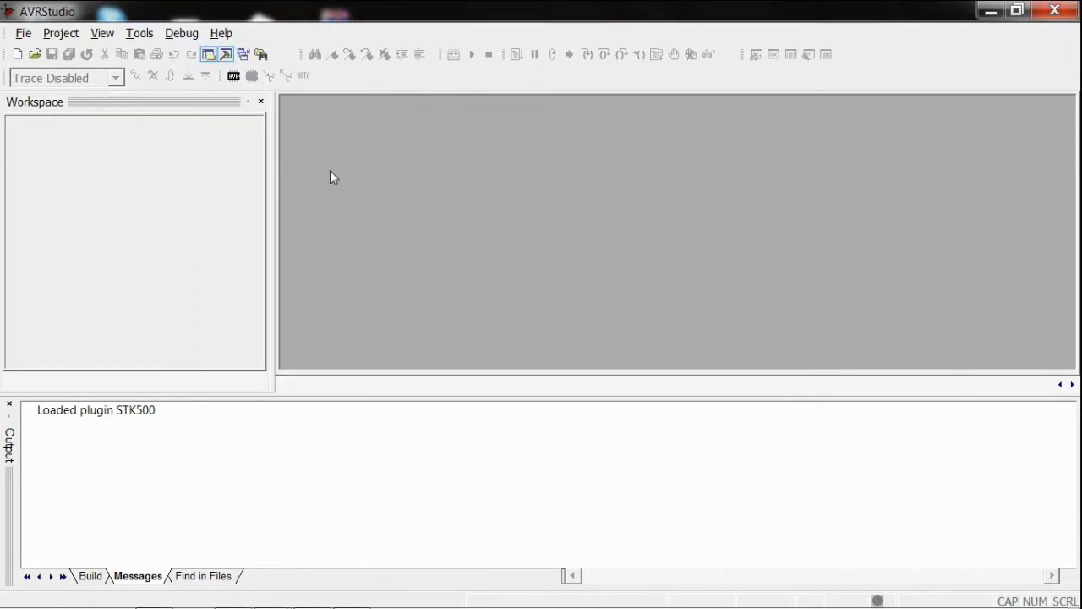
mouse_move(244, 94)
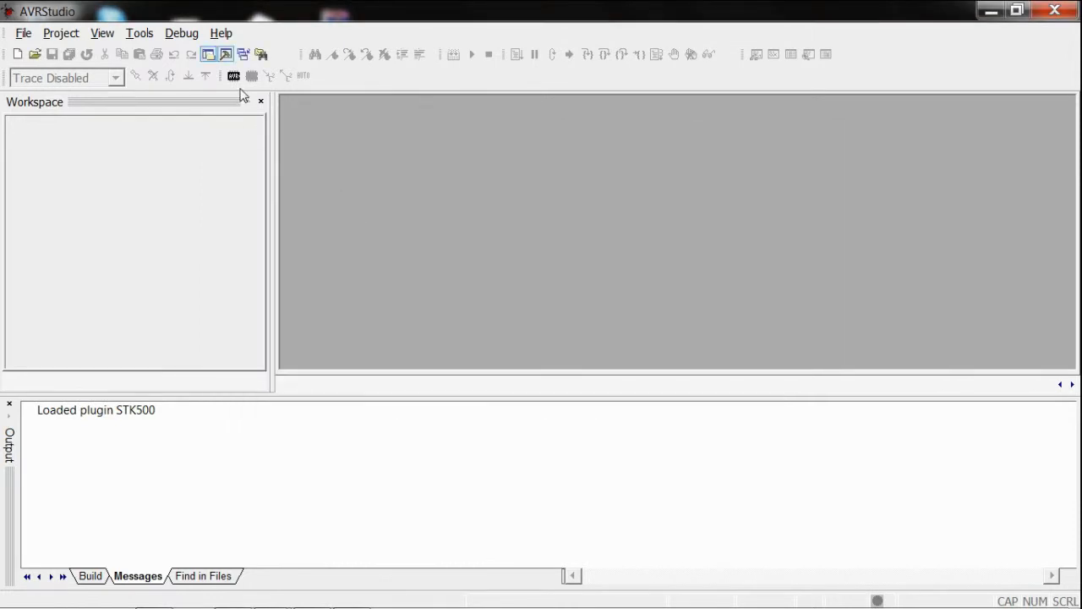
mouse_move(233, 76)
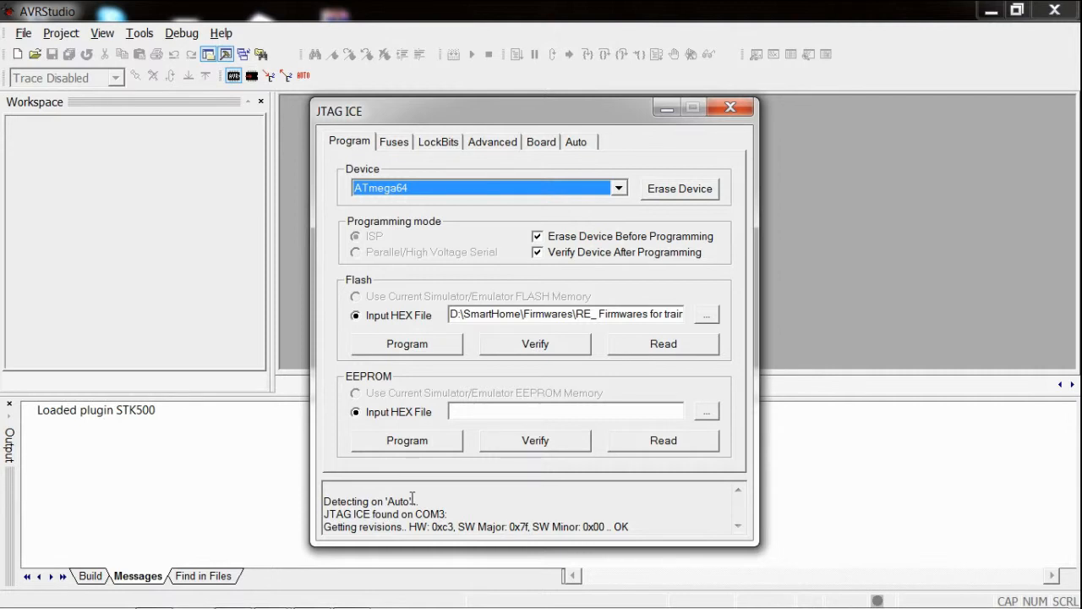
mouse_move(419, 501)
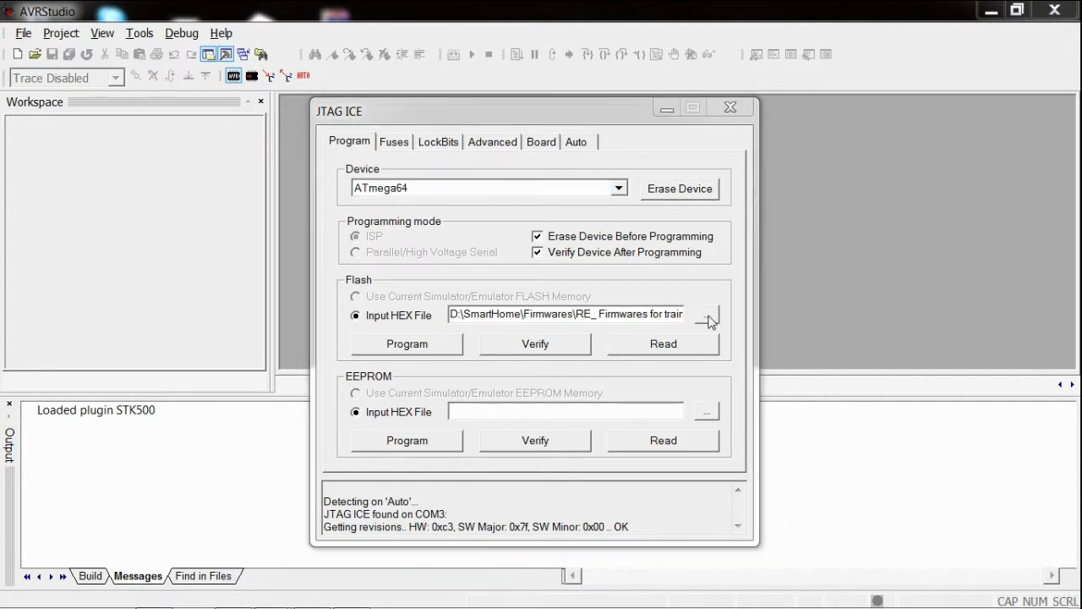
left_click(706, 321)
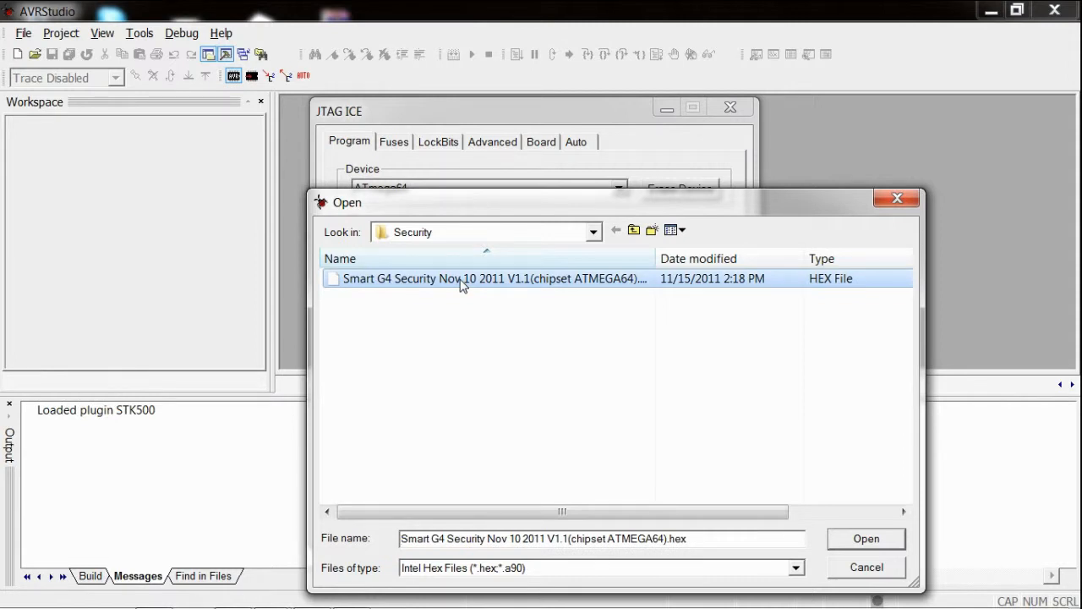
mouse_move(658, 261)
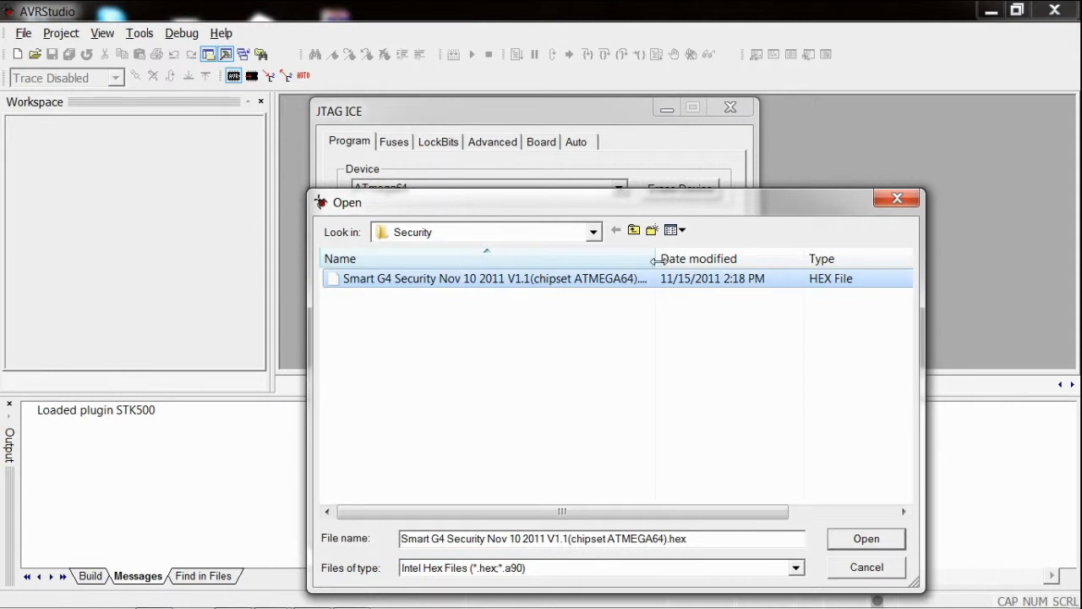
Load Smart G4 Security Nov 10 2011 V1.1 (ATMEGA64) hex from the Security folder as flash input
left_click(633, 230)
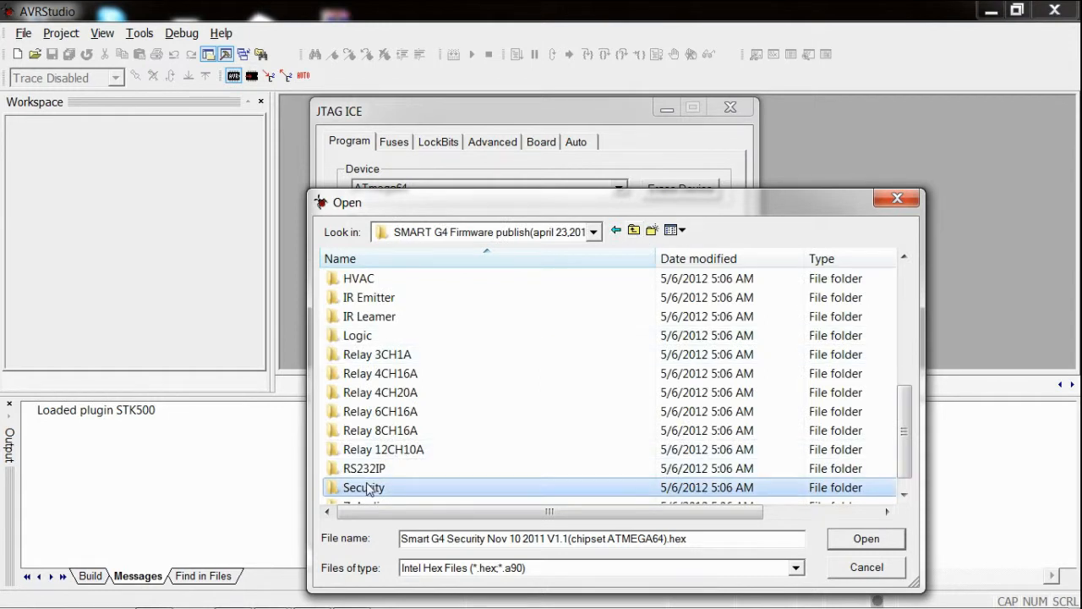
double_click(364, 487)
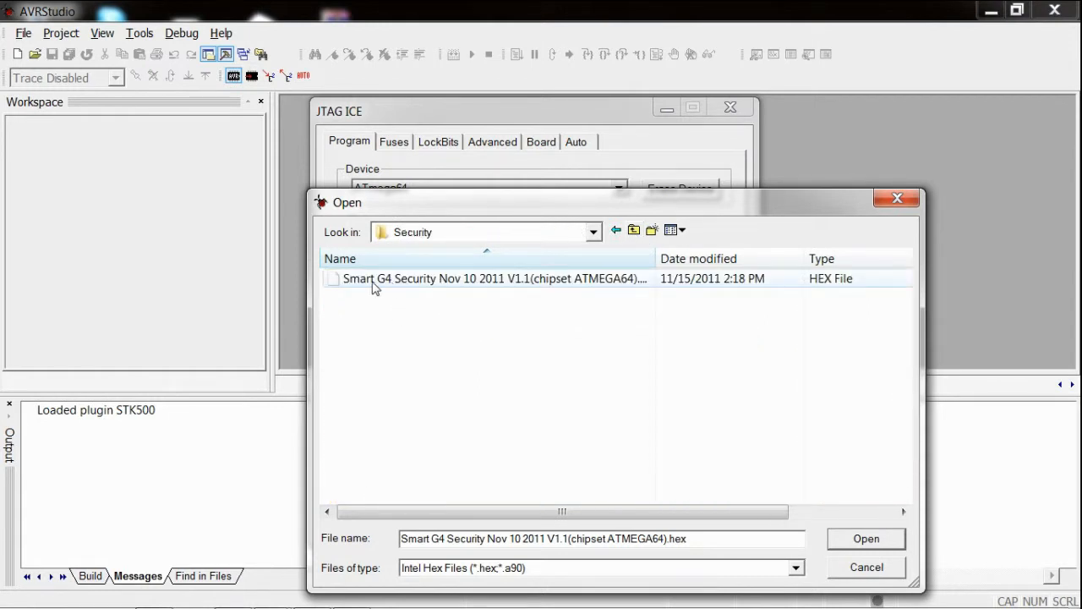
left_click(495, 278)
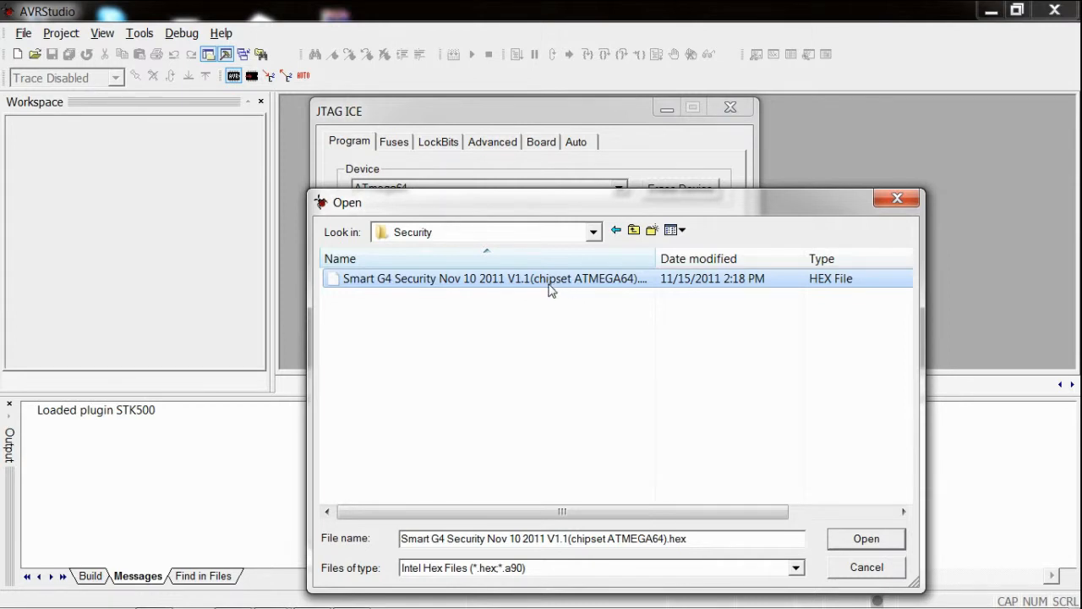
mouse_move(560, 293)
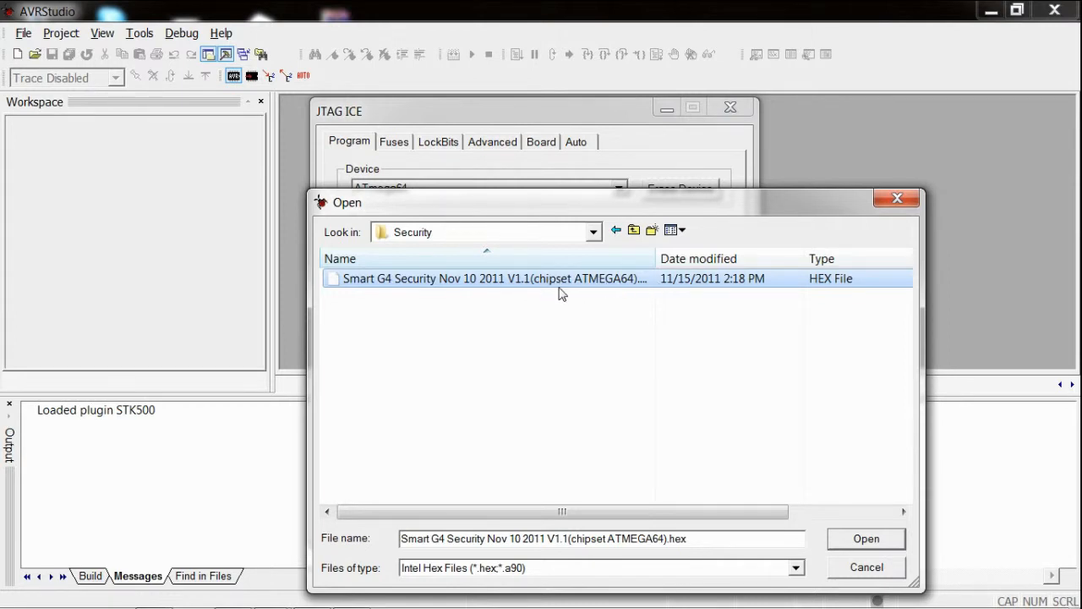
mouse_move(575, 289)
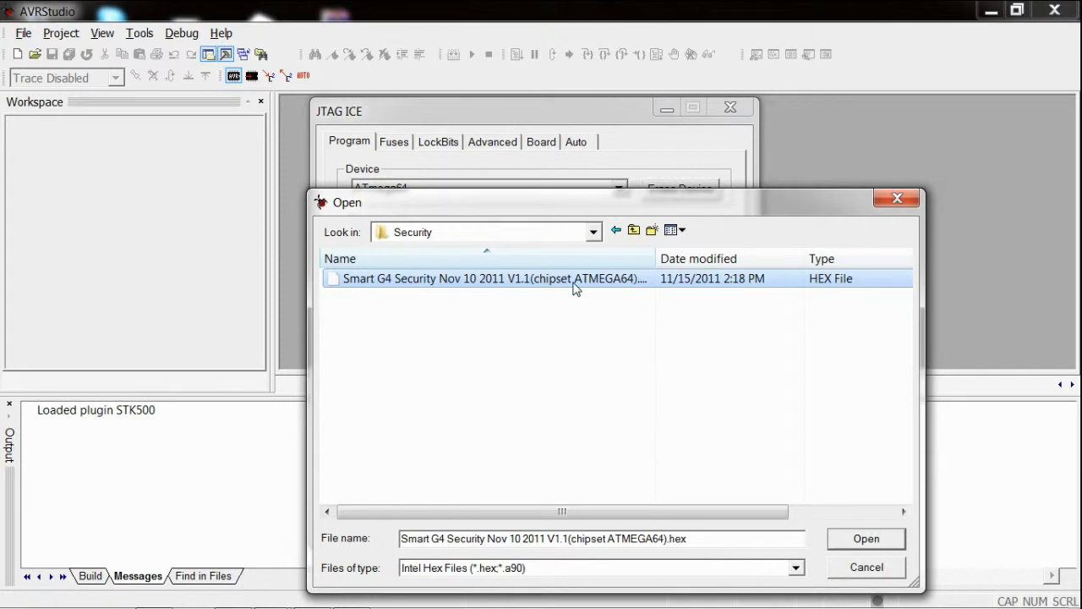
mouse_move(558, 297)
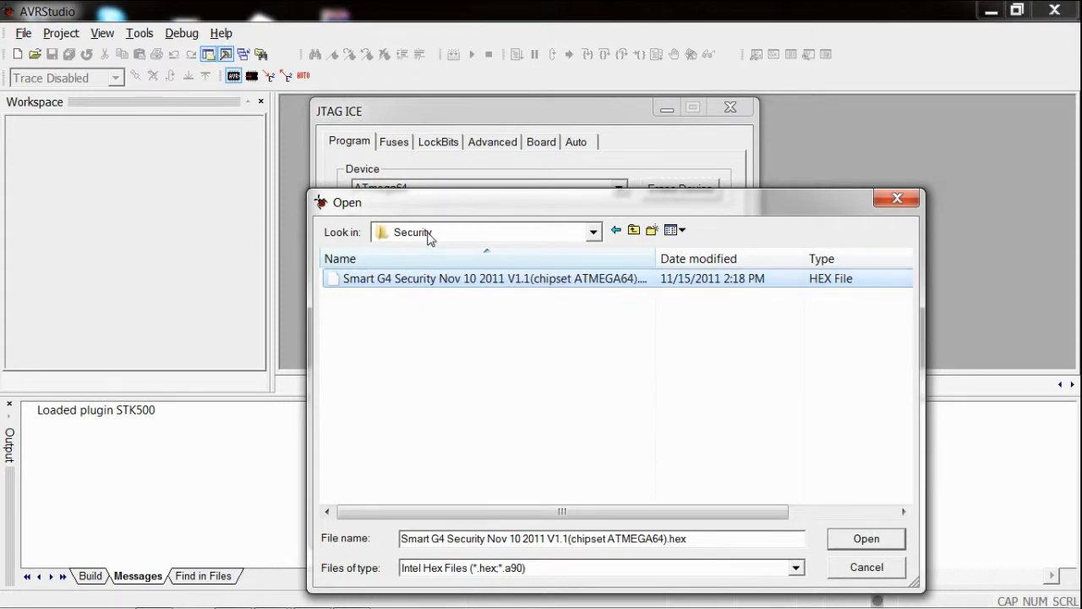
left_click(494, 278)
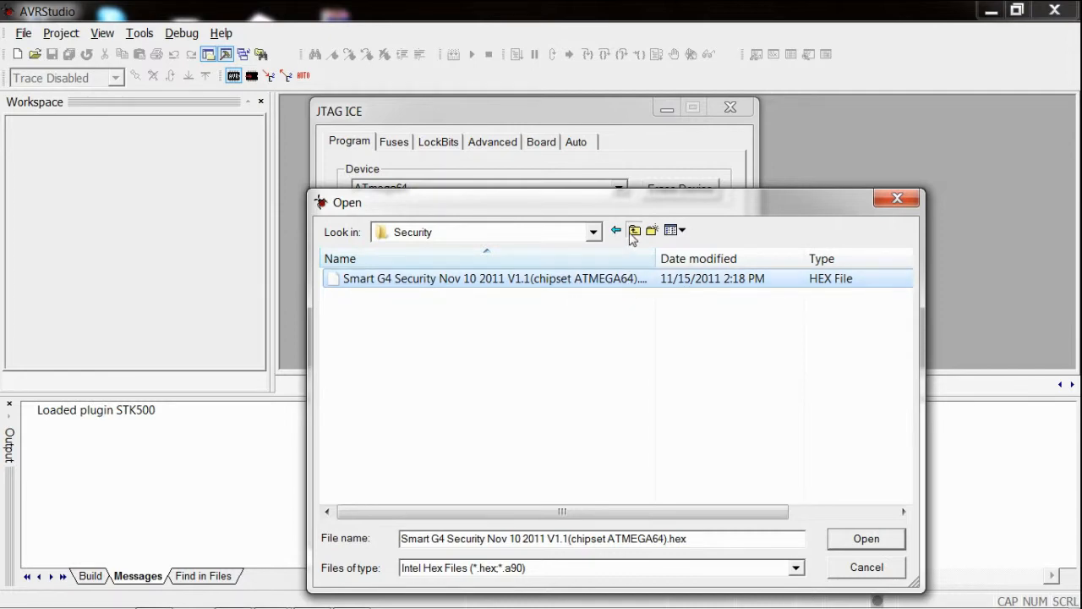
left_click(633, 230)
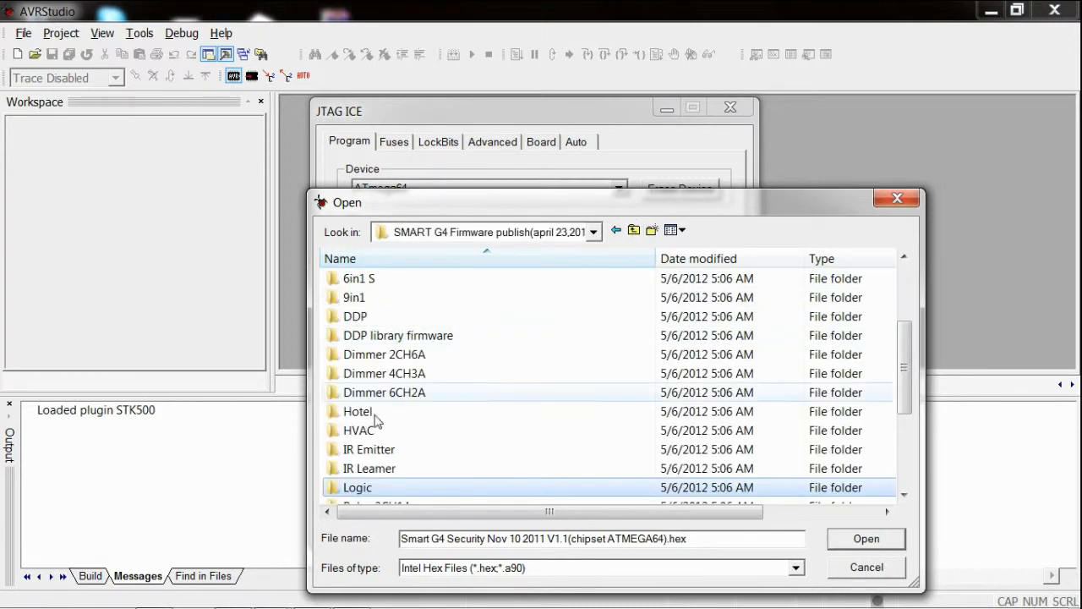
double_click(370, 449)
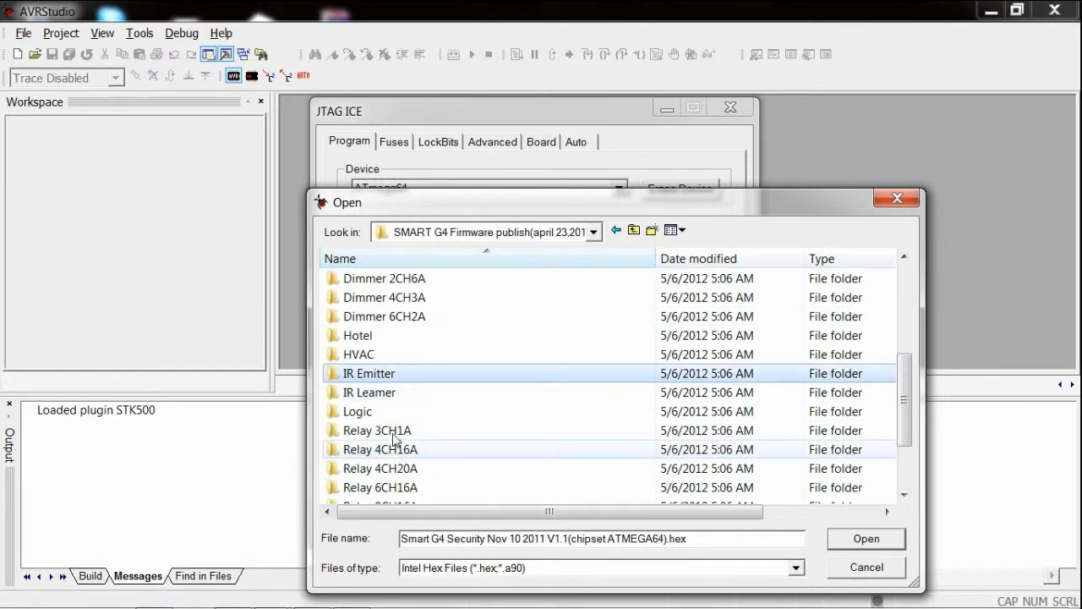
scroll("down", 3)
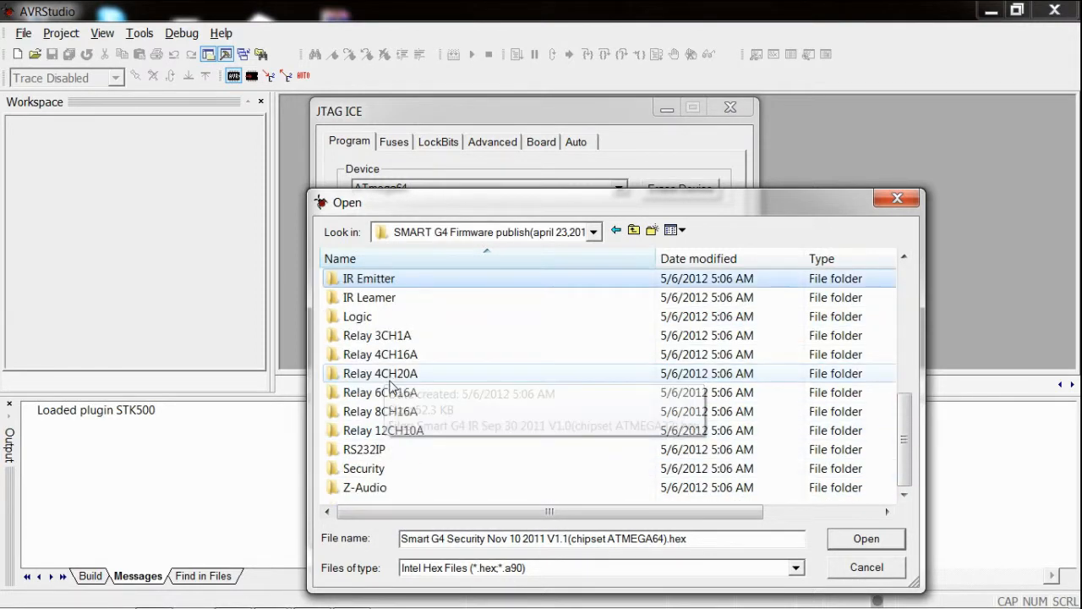
double_click(363, 467)
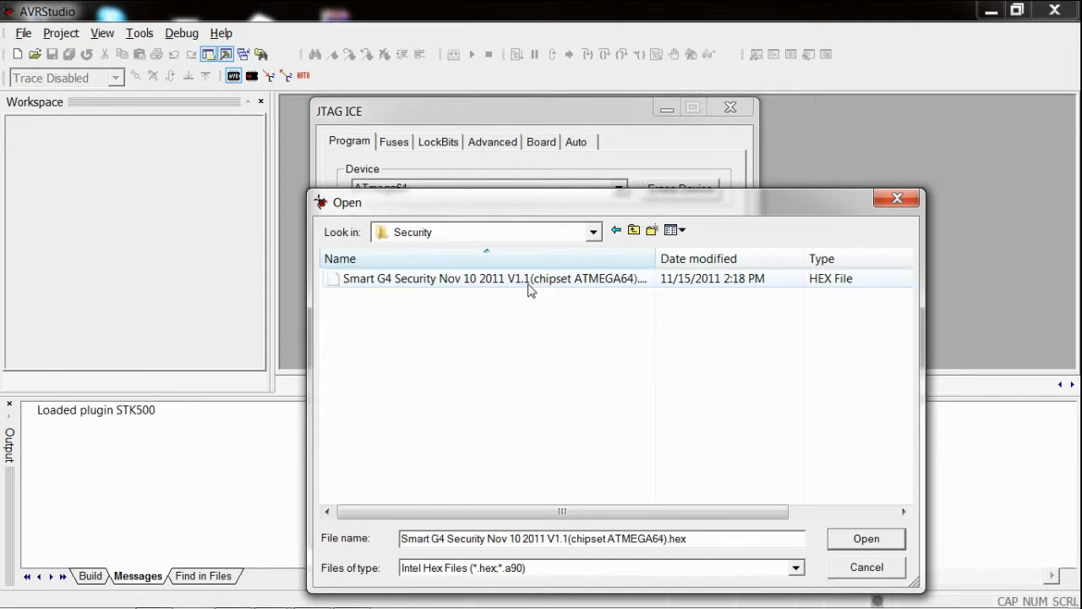
left_click(866, 539)
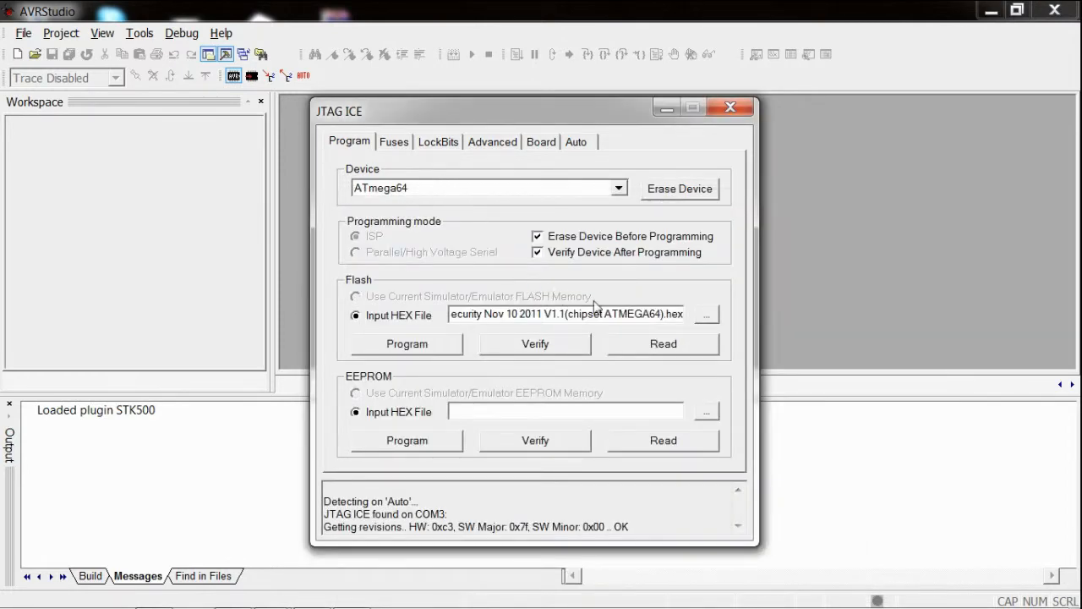
Confirm ATmega64 as the target device and program the flash with the Security hex file
left_click(618, 187)
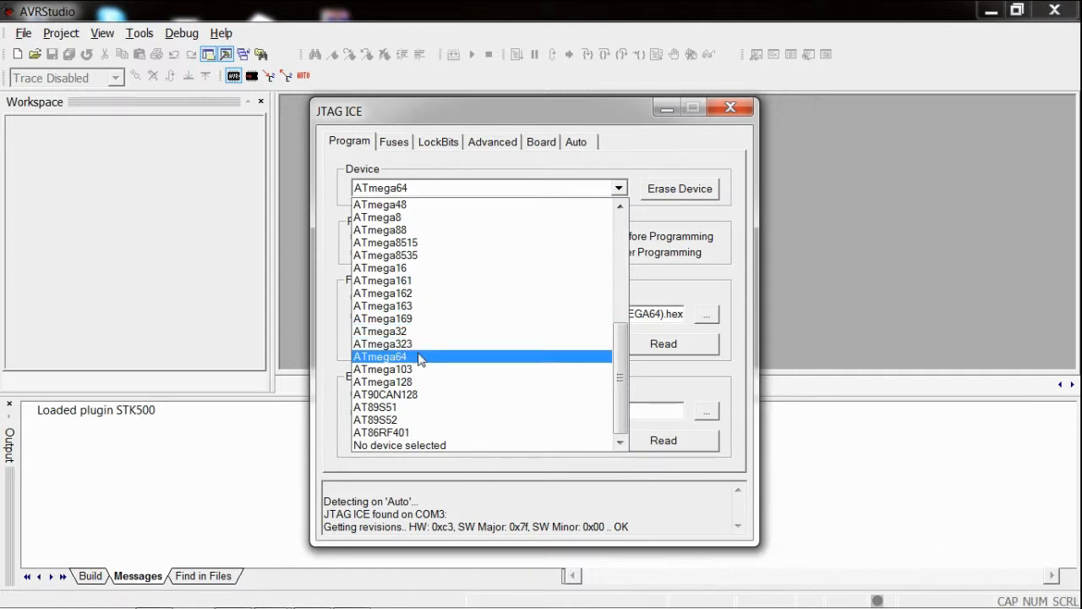
left_click(380, 356)
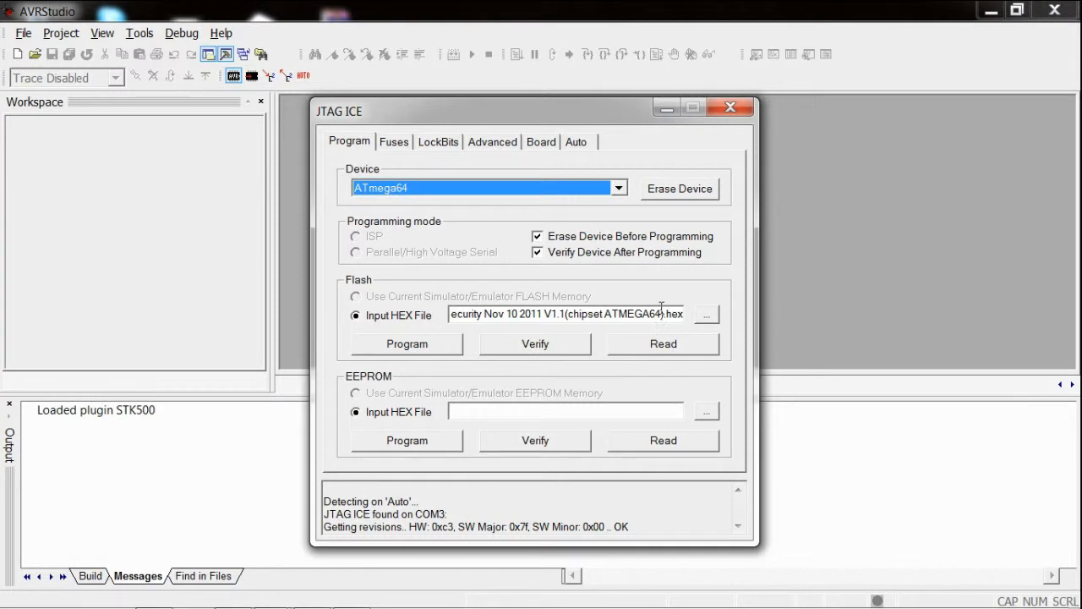
left_click(406, 343)
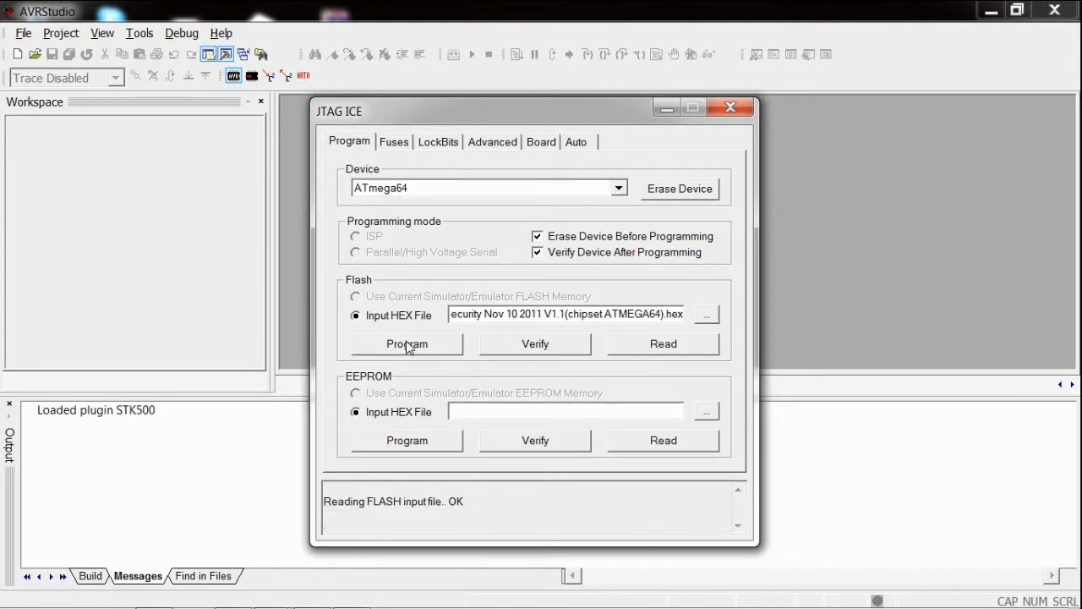
Wait for 'Programm OK' and flash verification OK, then close the JTAG ICE dialog and AVR Studio
left_click(407, 343)
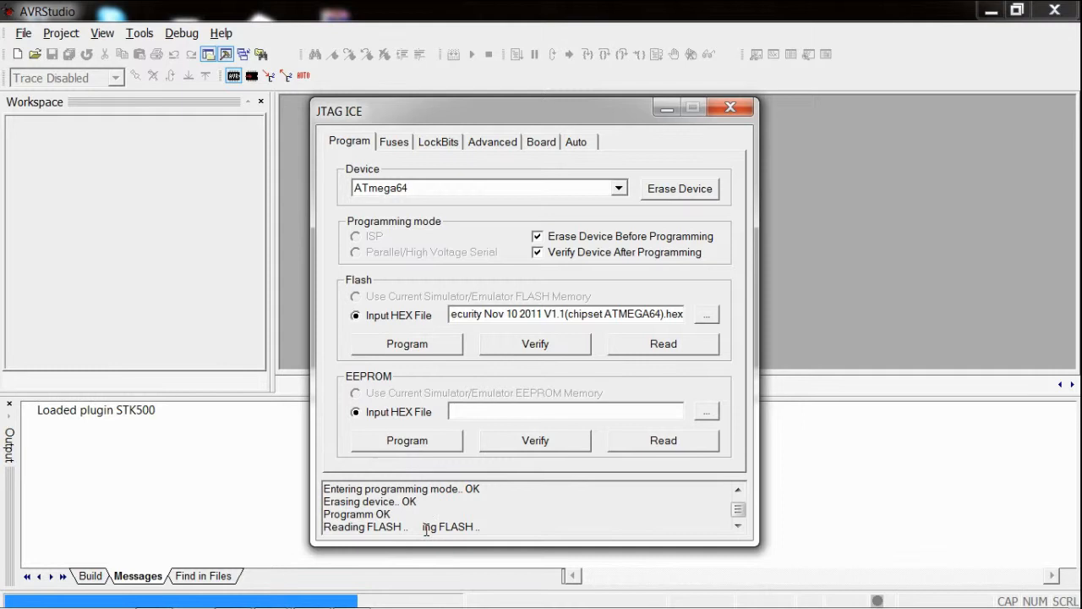
mouse_move(414, 583)
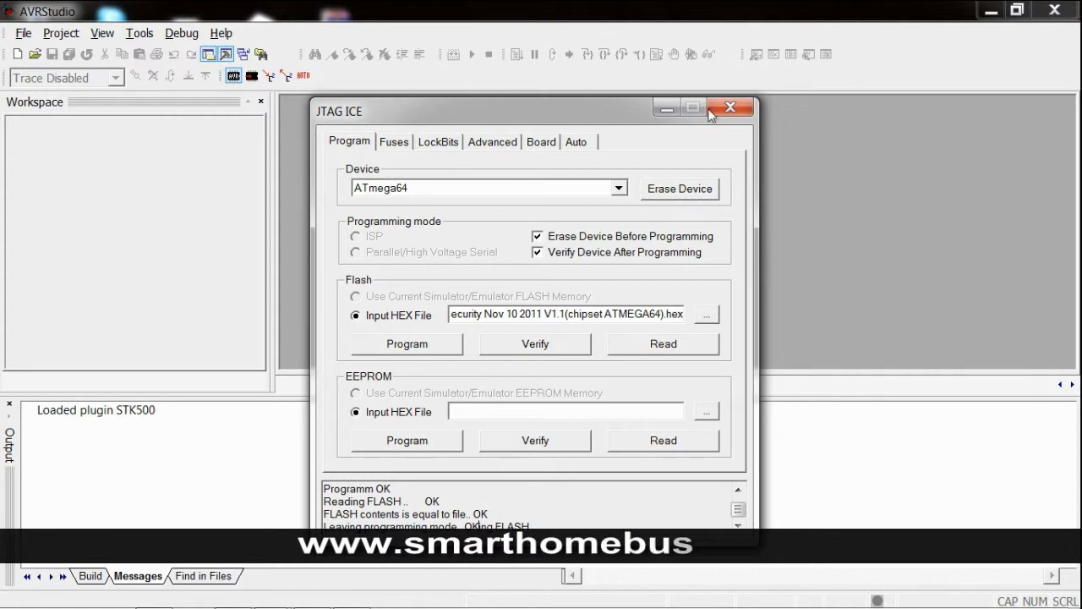
left_click(729, 107)
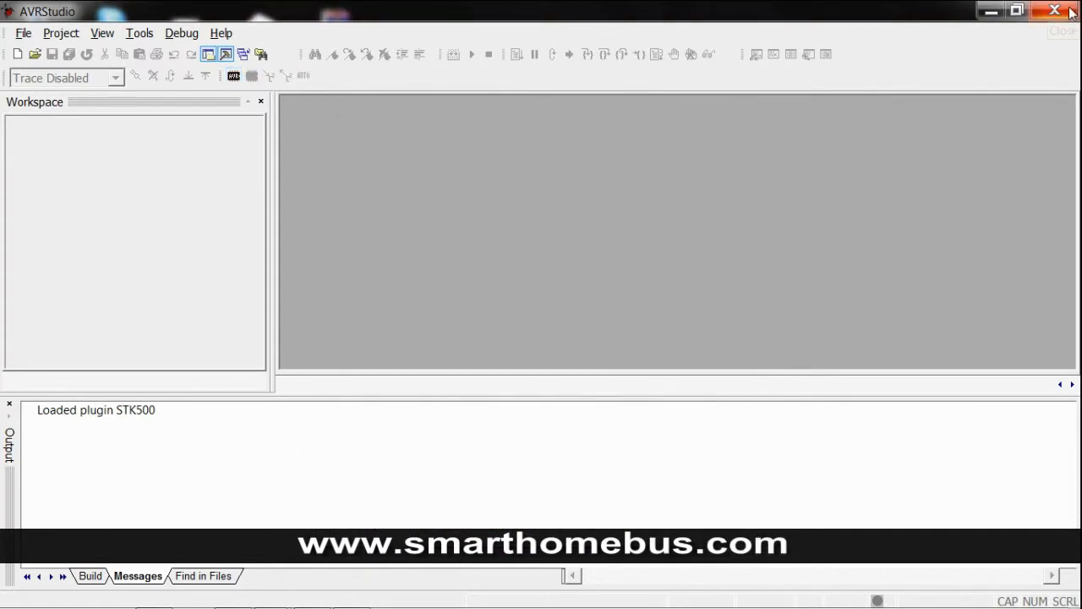
left_click(1054, 10)
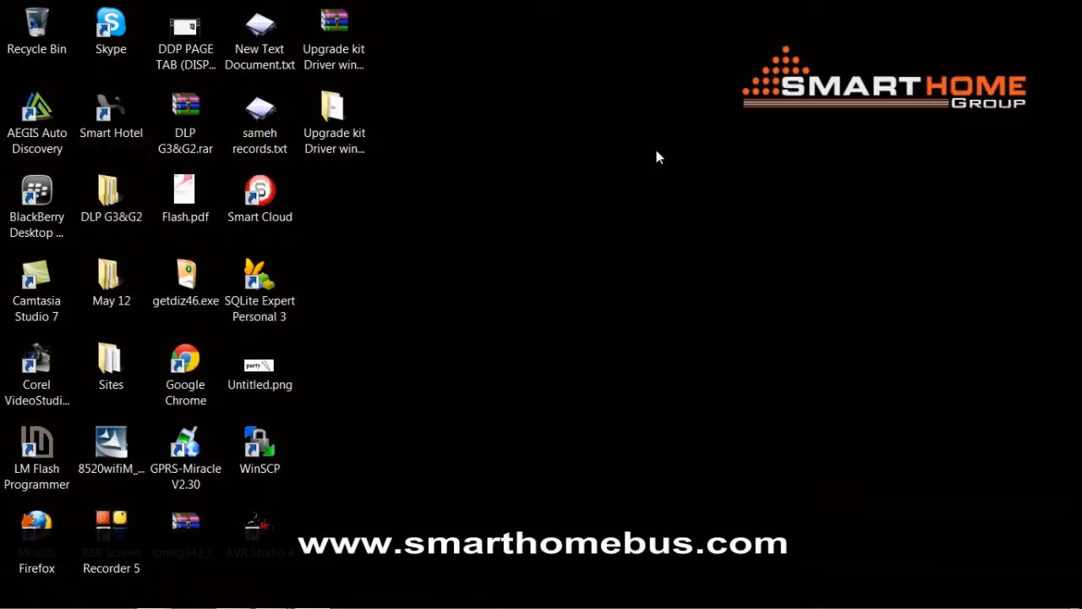